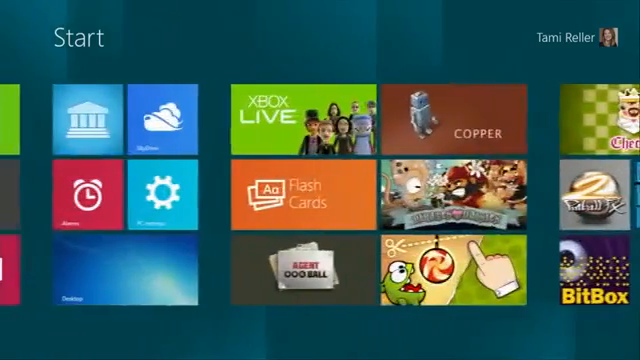
Step: Scroll across the Start screen to reveal more app tiles
{"action": "scroll", "scroll_direction": "left", "scroll_amount": 3}
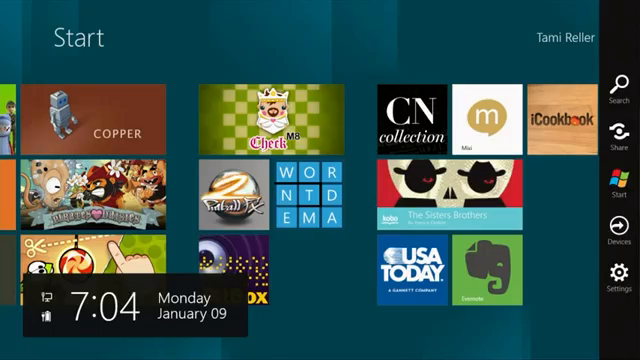
{"action": "scroll", "scroll_direction": "left", "scroll_amount": 3}
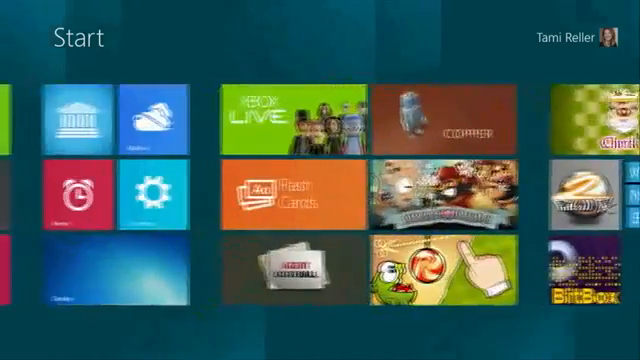
{"action": "scroll", "scroll_direction": "left", "scroll_amount": 3}
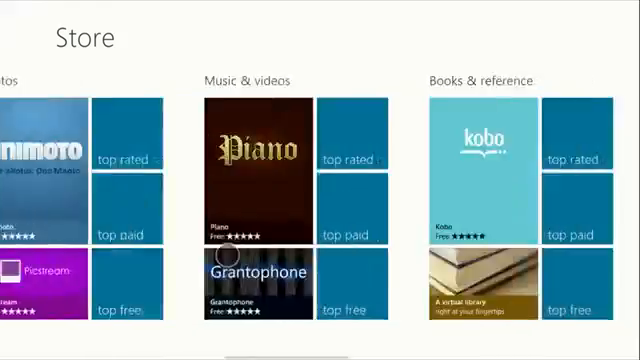
Step: Browse the Store categories back and forth, ending on Games with Wordament and Toy Soldiers
{"action": "scroll", "scroll_direction": "right", "scroll_amount": 3}
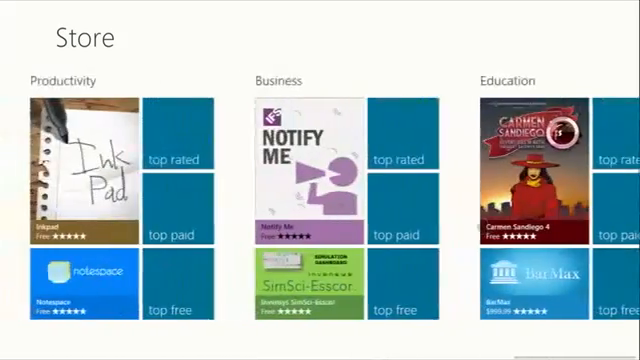
{"action": "scroll", "scroll_direction": "left", "scroll_amount": 3}
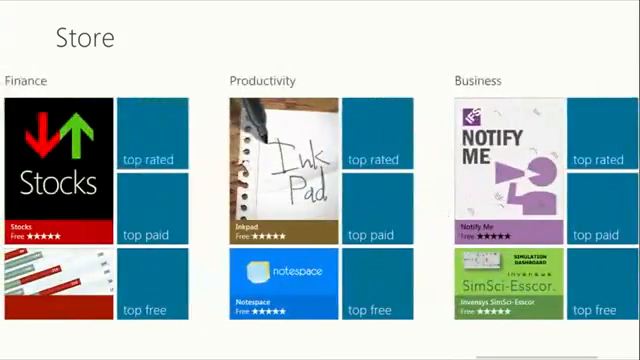
{"action": "scroll", "scroll_direction": "right", "scroll_amount": 3}
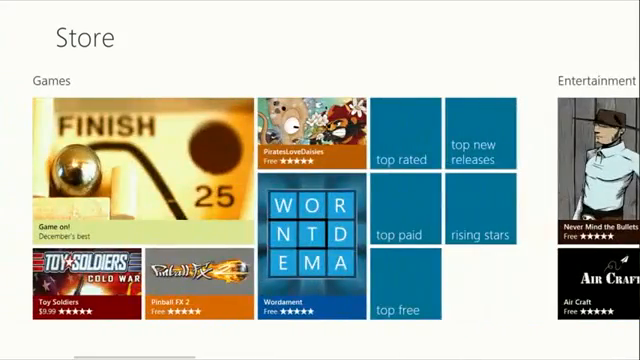
{"action": "scroll", "scroll_direction": "left", "scroll_amount": 3}
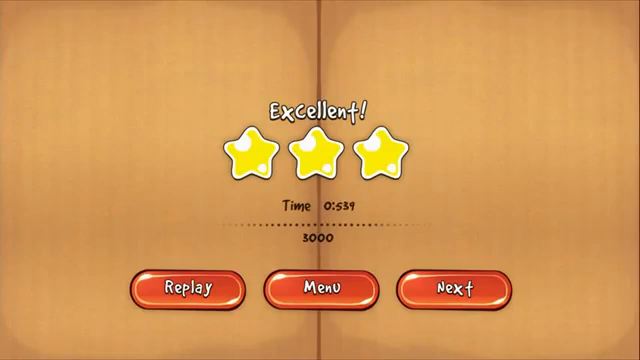
Step: Play the Cut the Rope level through to the three-star Excellent results screen
{"action": "left_click", "coordinate": [454, 288]}
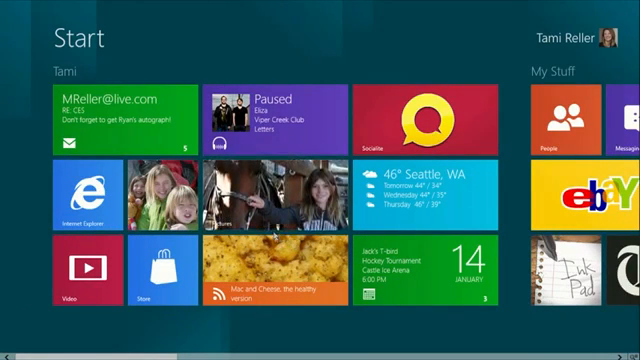
Step: Scroll the Start screen right to the games and pinned Internet Explorer site tiles
{"action": "scroll", "scroll_direction": "right", "scroll_amount": 3}
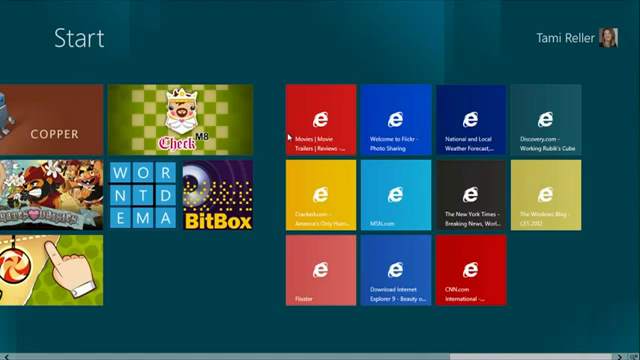
{"action": "type", "text": "cut"}
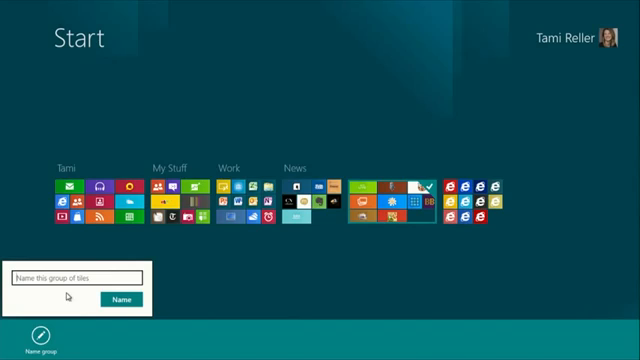
Step: Name the selected Start screen tile group 'kids'
{"action": "type", "text": "kids"}
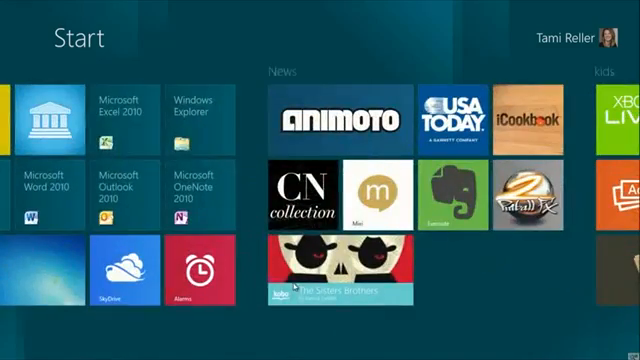
{"action": "scroll", "scroll_direction": "left", "scroll_amount": 3}
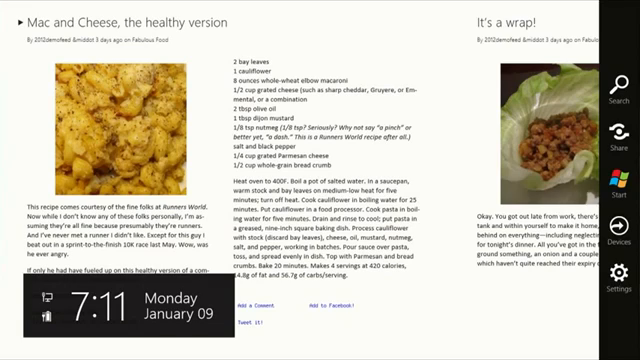
Step: Share the Mac and Cheese article to FriendSend from the Share charm
{"action": "left_click", "coordinate": [602, 94]}
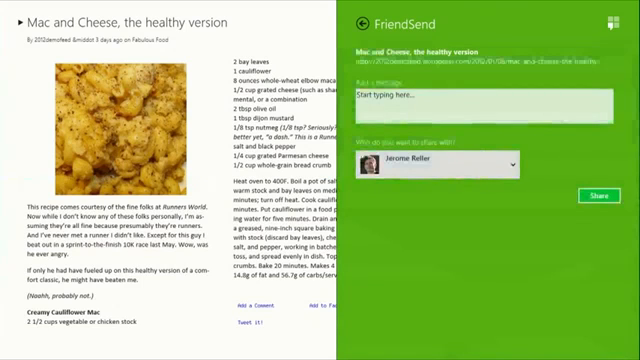
Step: Add a 'Hey notice the veggies' note and send the article through FriendSend
{"action": "left_click", "coordinate": [490, 98]}
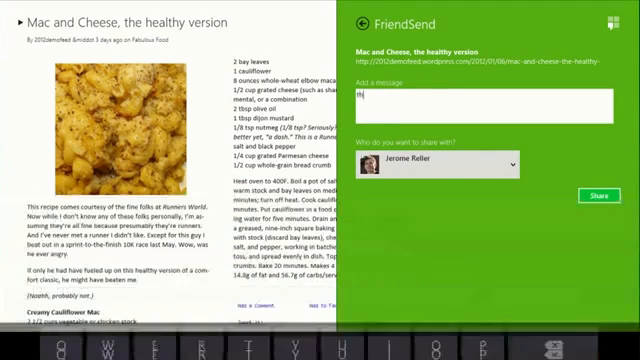
{"action": "type", "text": "they notice"}
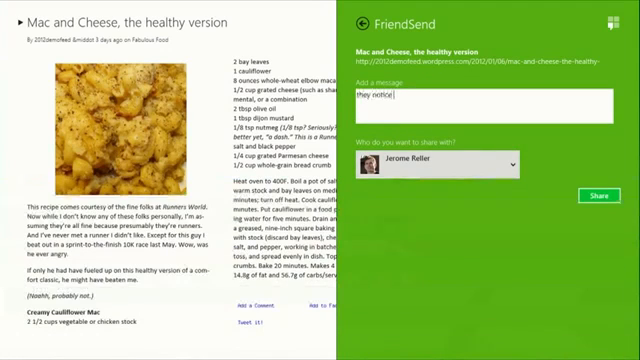
{"action": "type", "text": "the viggi"}
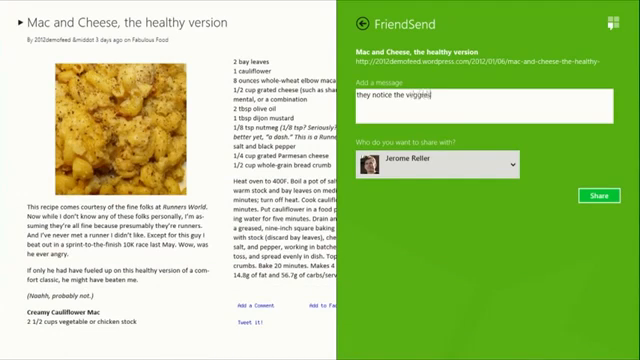
{"action": "left_click", "coordinate": [600, 192]}
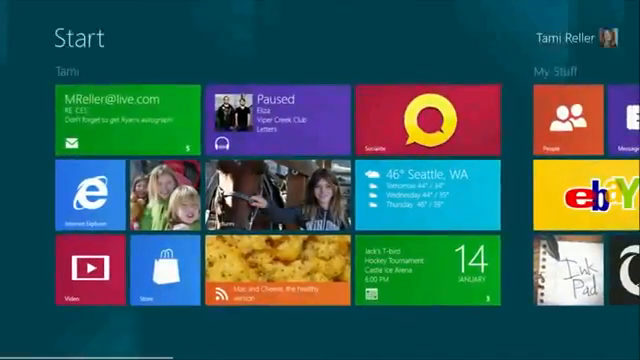
Step: Switch from the Start screen to the classic desktop via the Desktop tile
{"action": "scroll", "scroll_direction": "right", "scroll_amount": 3}
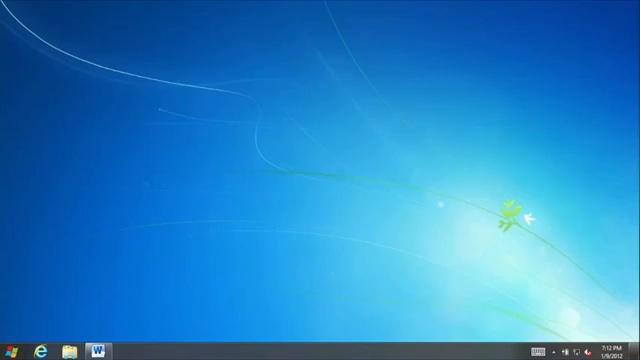
{"action": "left_click", "coordinate": [100, 344]}
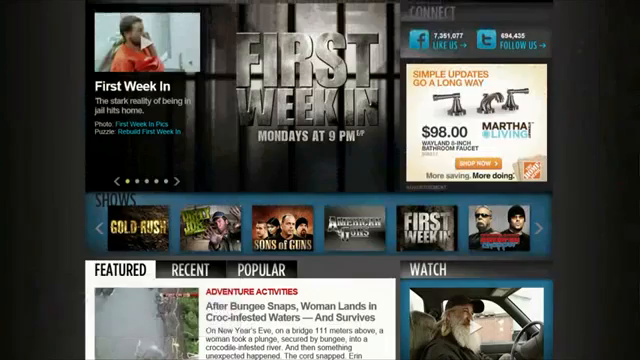
Step: Open the full story leading to the 'Which PC are YOU?' blog post and start its video
{"action": "scroll", "scroll_direction": "down", "scroll_amount": 3}
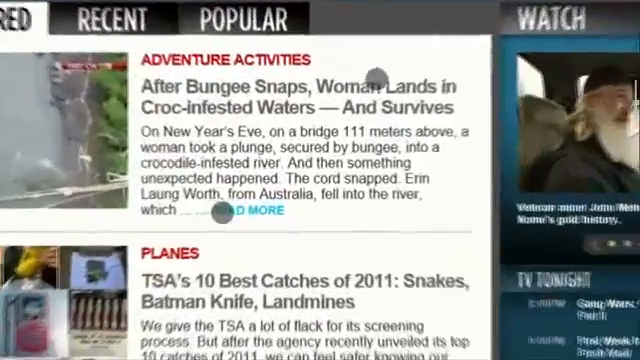
{"action": "scroll", "scroll_direction": "down", "scroll_amount": 3}
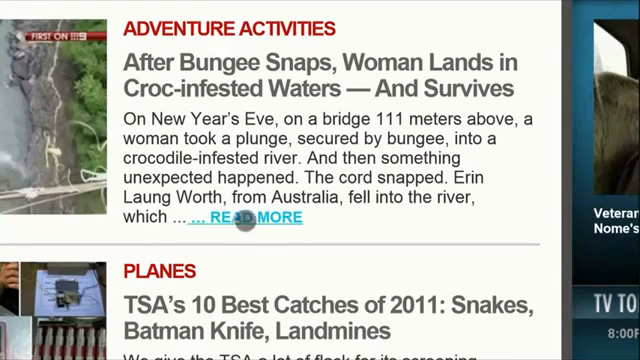
{"action": "left_click", "coordinate": [244, 218]}
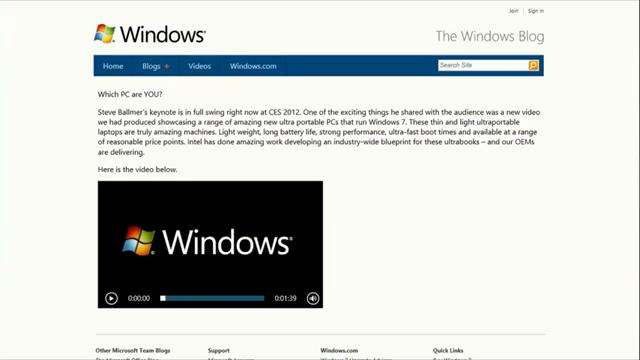
{"action": "left_click", "coordinate": [104, 298]}
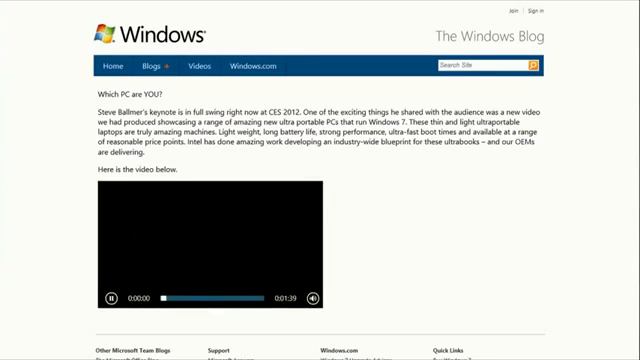